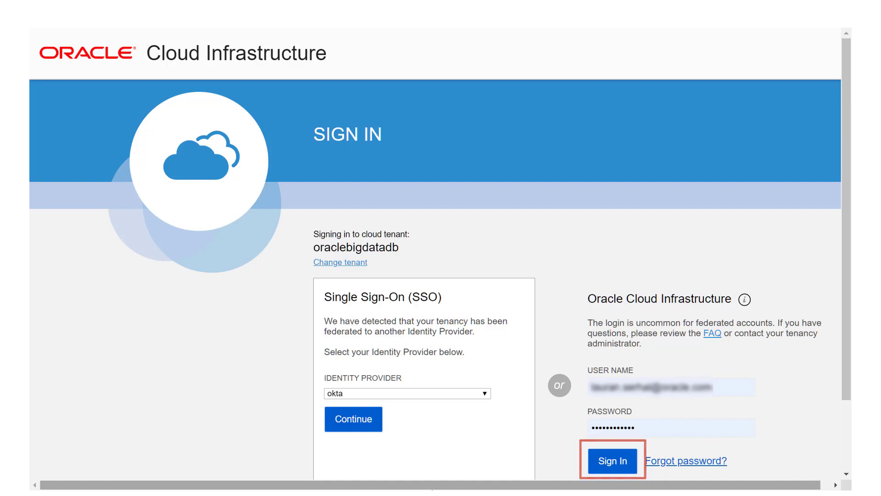
- Sign in to the Oracle Cloud tenancy and land on the console home page
{"action": "left_click", "coordinate": [612, 460]}
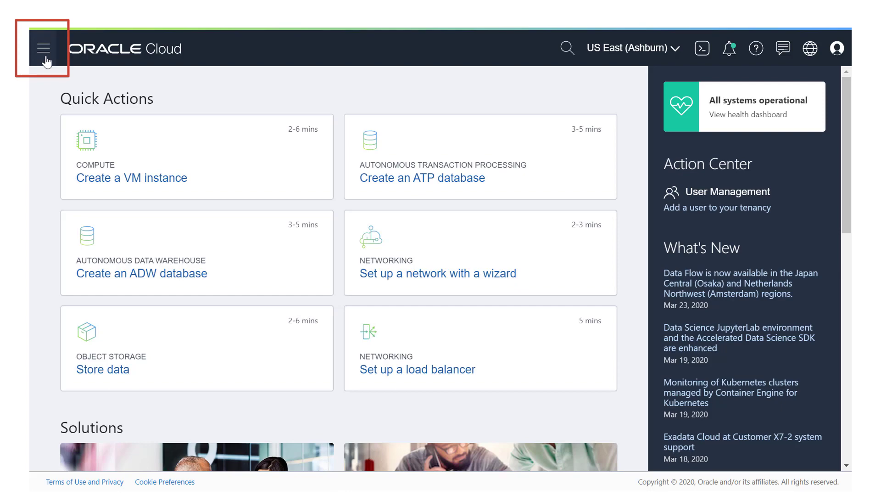
- Navigate via Networking > Virtual Cloud Networks to the ls2-vcn details page
{"action": "left_click", "coordinate": [43, 48]}
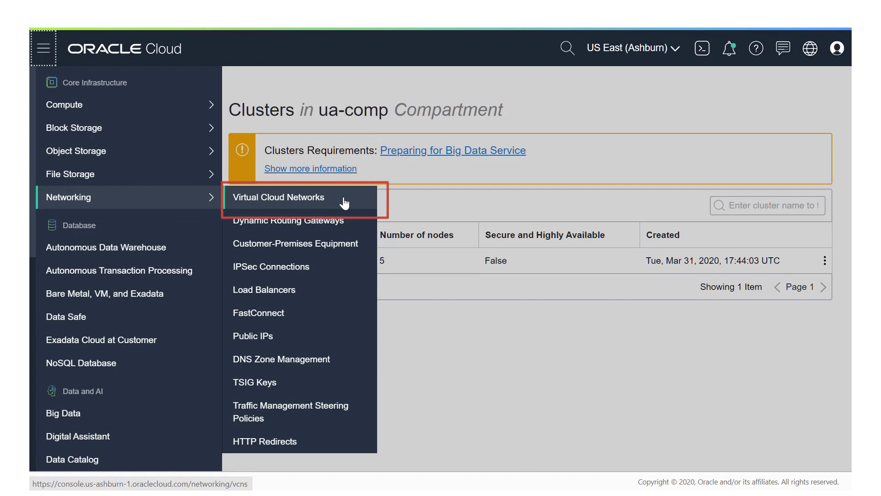
{"action": "left_click", "coordinate": [279, 196]}
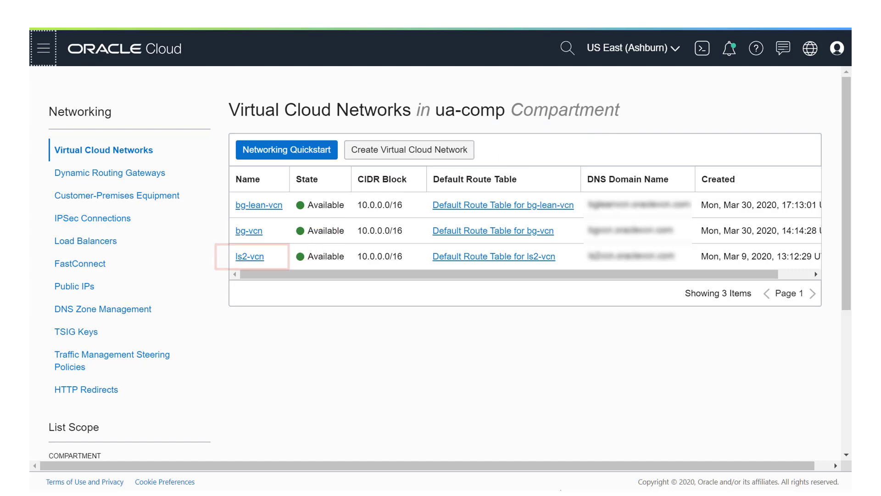
{"action": "left_click", "coordinate": [249, 256]}
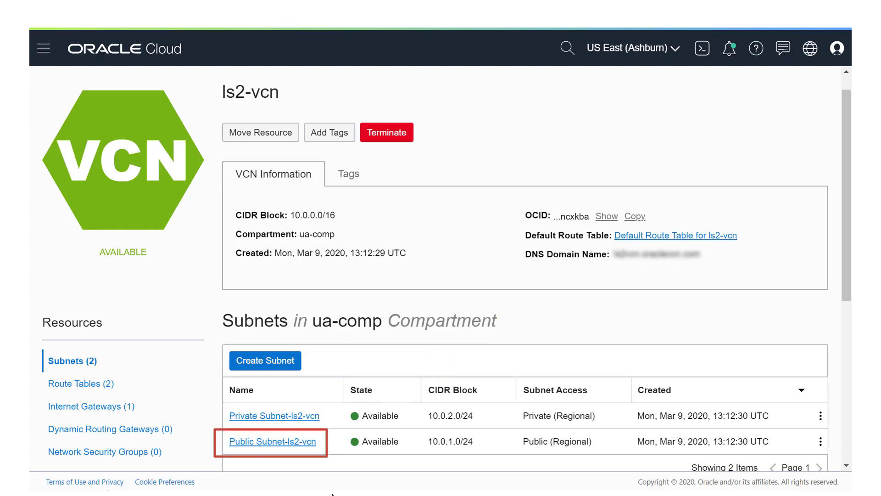
- From Public Subnet-ls2-vcn, reach the Default Security List for ls2-vcn with its ingress rules
{"action": "left_click", "coordinate": [272, 442]}
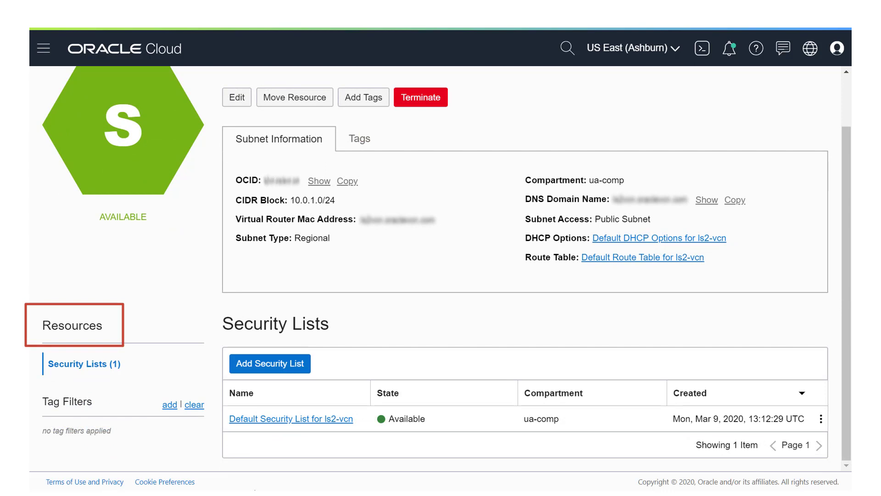
{"action": "left_click", "coordinate": [84, 364]}
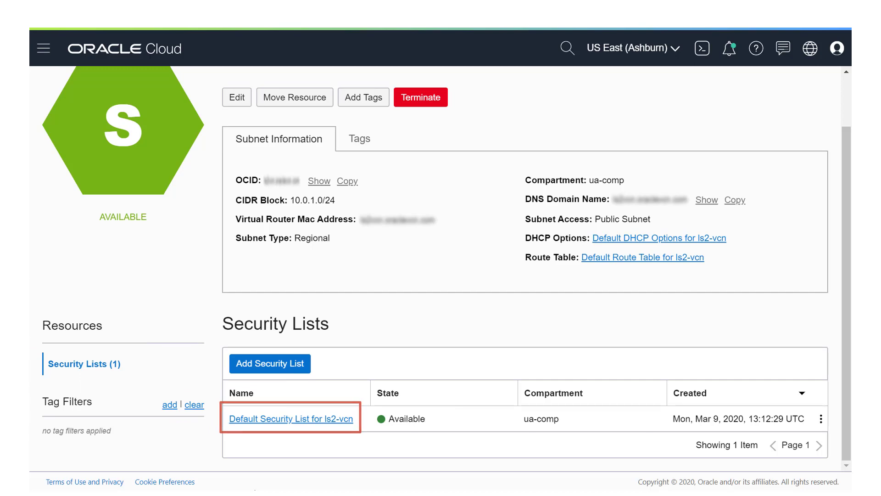
{"action": "left_click", "coordinate": [291, 418]}
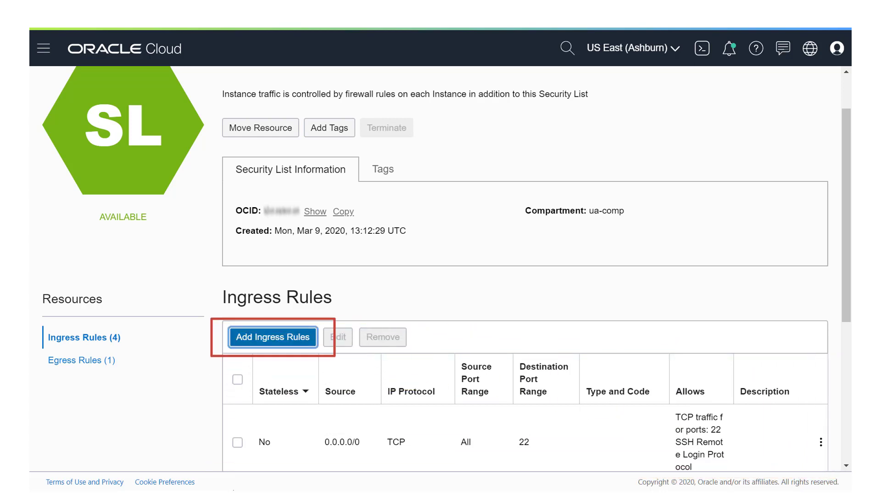
- Draft an ingress rule: source CIDR 0.0.0.0/0, TCP, destination port 7183, Cloudera Manager description
{"action": "left_click", "coordinate": [272, 337]}
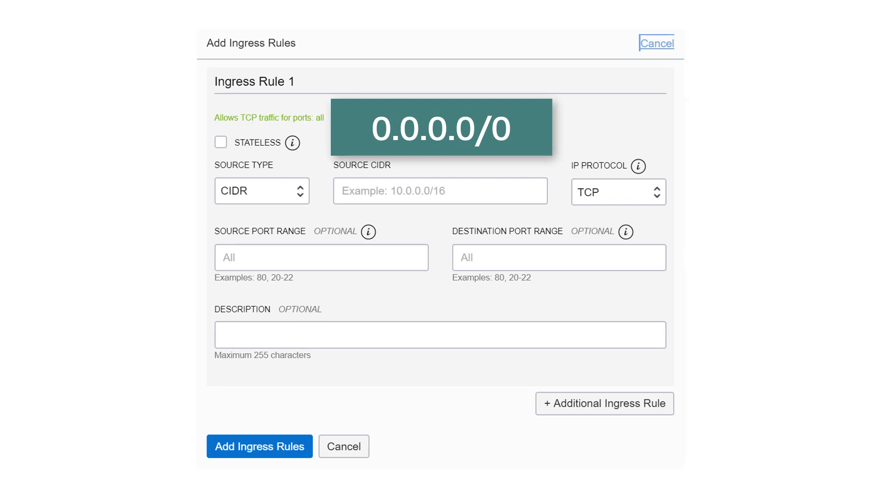
{"action": "left_click", "coordinate": [440, 190]}
{"action": "type", "text": "0.0.0.0/0"}
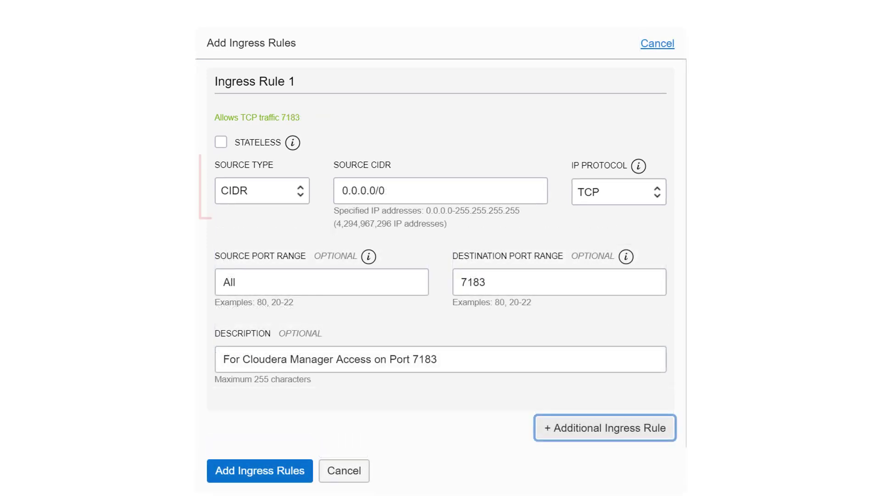
{"action": "left_click", "coordinate": [262, 191]}
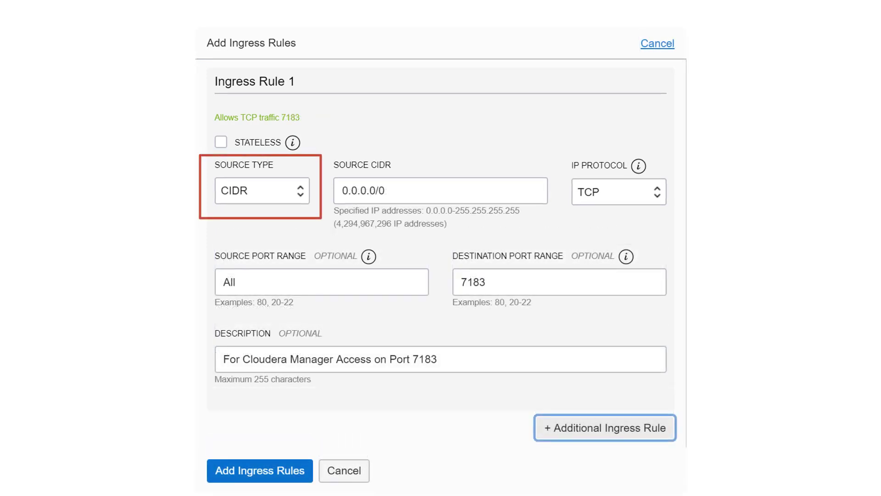
{"action": "left_click", "coordinate": [441, 190]}
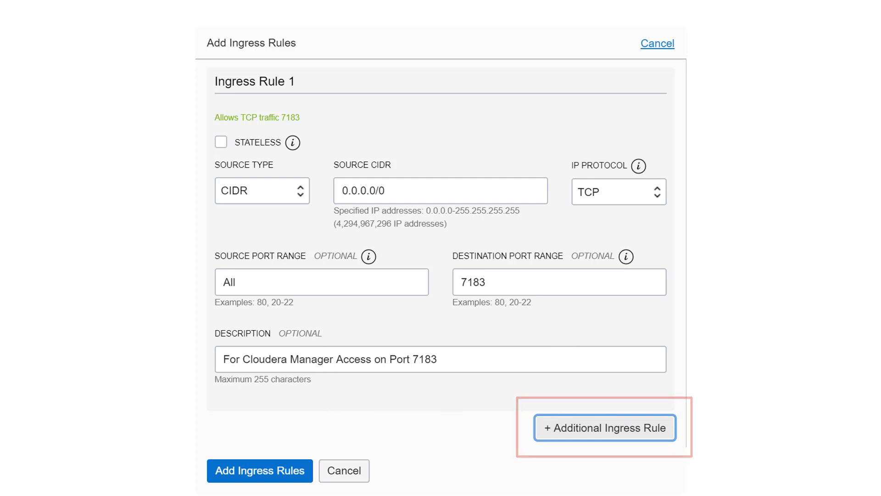
- Add a second rule 0.0.0.0/0 TCP port 8888 for Hue and submit both ingress rules
{"action": "left_click", "coordinate": [605, 427]}
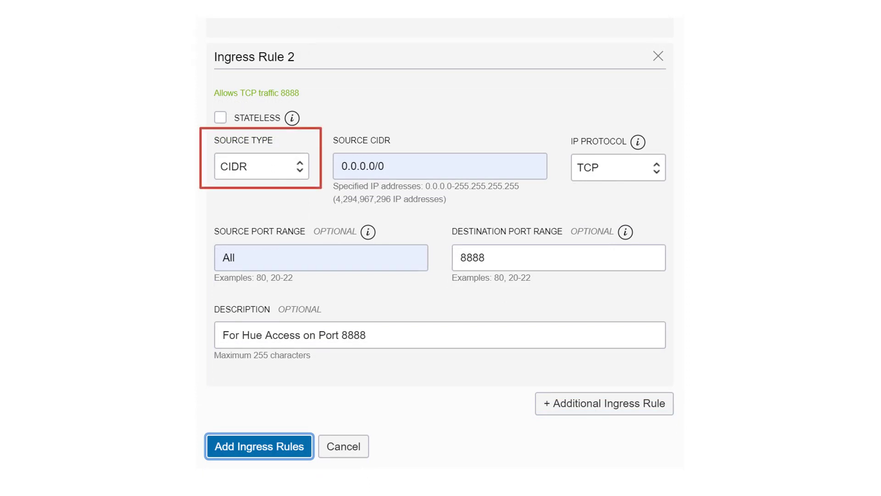
{"action": "left_click", "coordinate": [440, 166]}
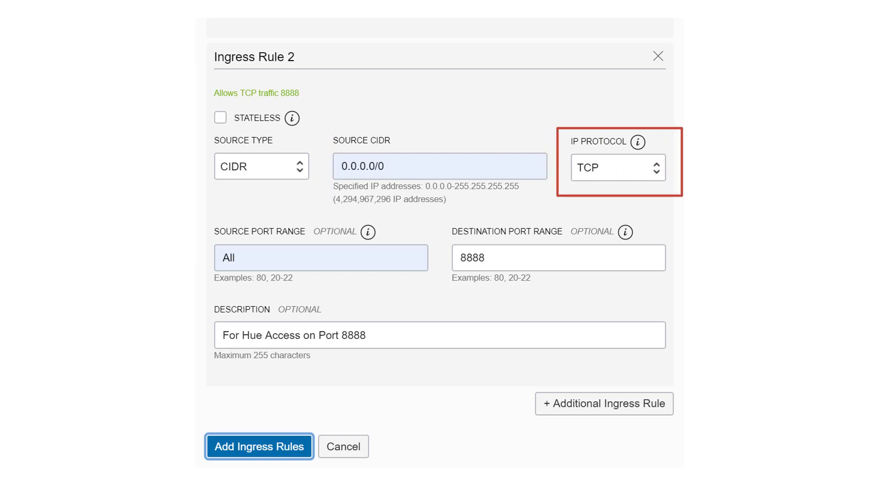
{"action": "left_click", "coordinate": [321, 257]}
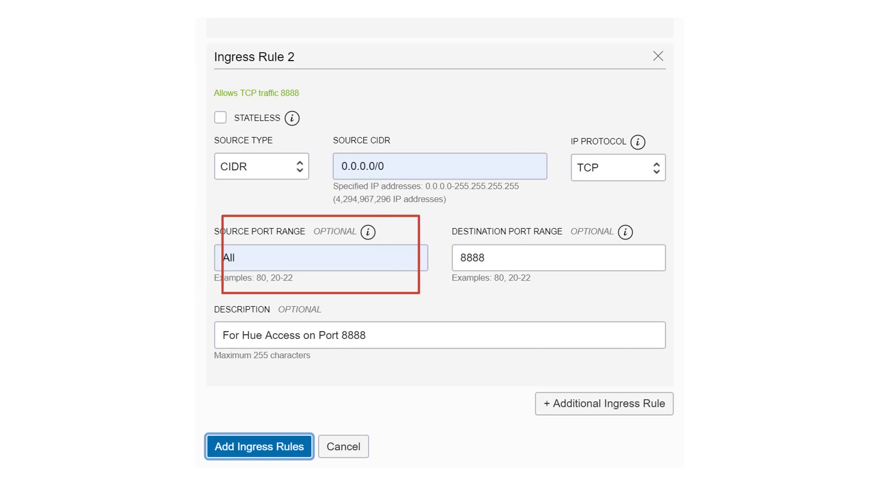
{"action": "left_click", "coordinate": [558, 257]}
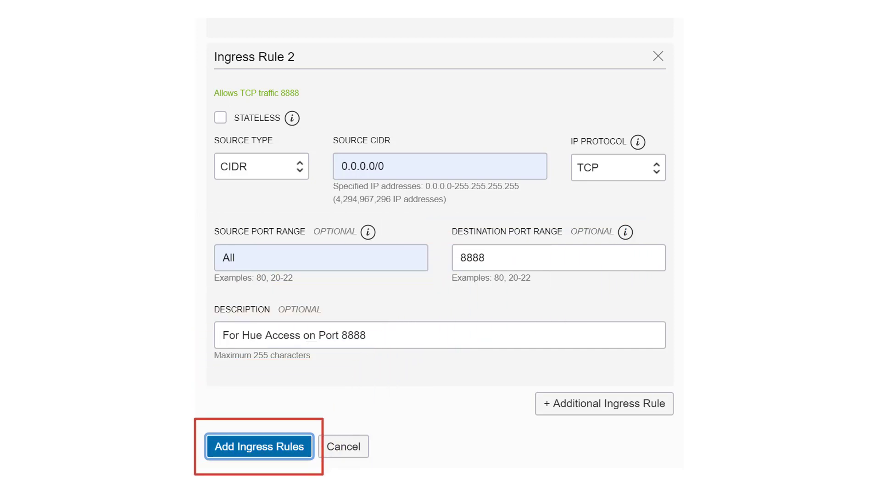
{"action": "left_click", "coordinate": [259, 447]}
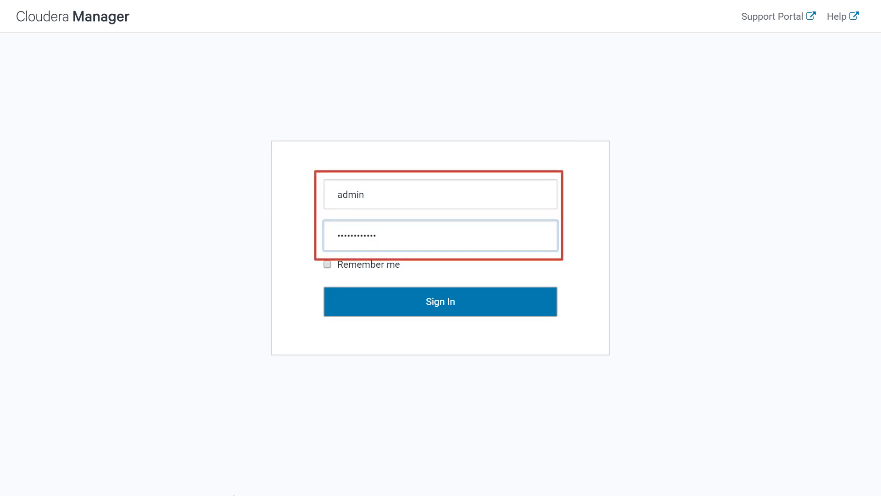
- Sign in to Cloudera Manager as admin and reach the cluster Home status page
{"action": "left_click", "coordinate": [440, 235]}
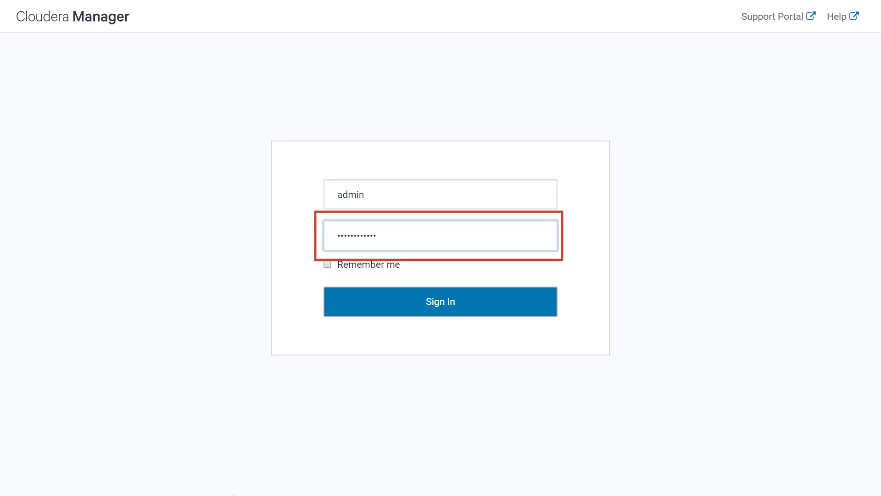
{"action": "left_click", "coordinate": [440, 301]}
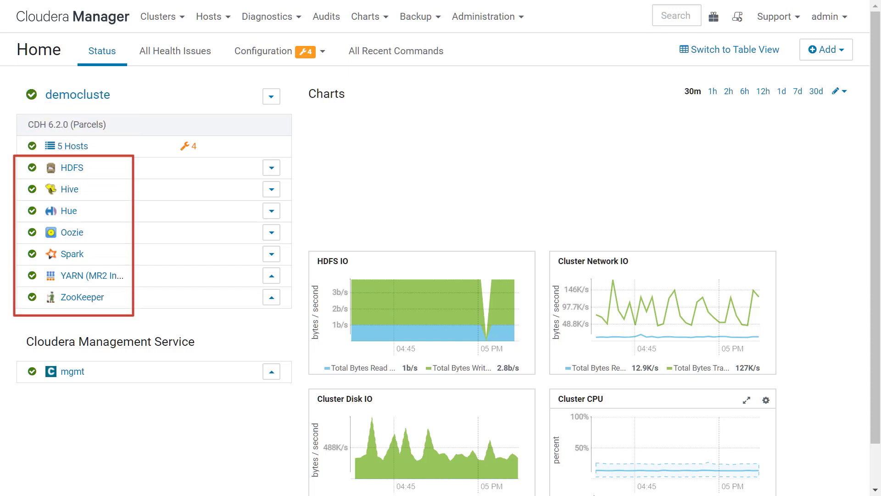
- Show the All Hosts page listing the five commissioned cluster hosts
{"action": "left_click", "coordinate": [209, 17]}
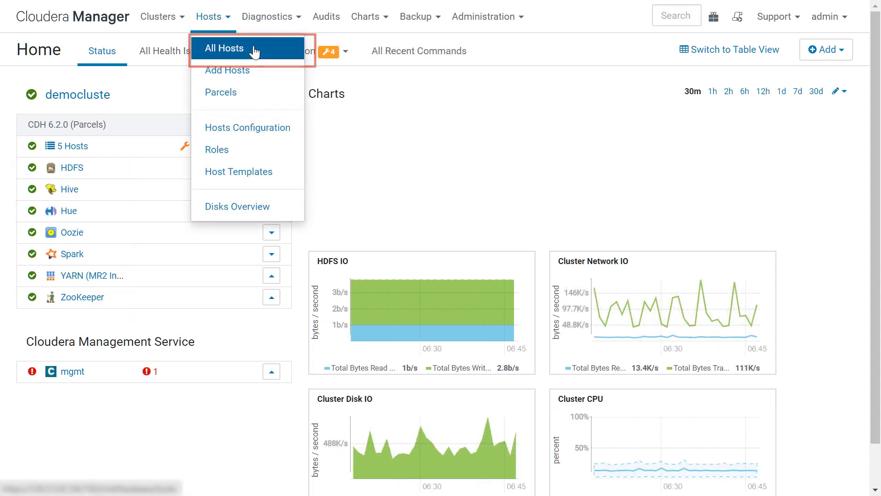
{"action": "left_click", "coordinate": [224, 48]}
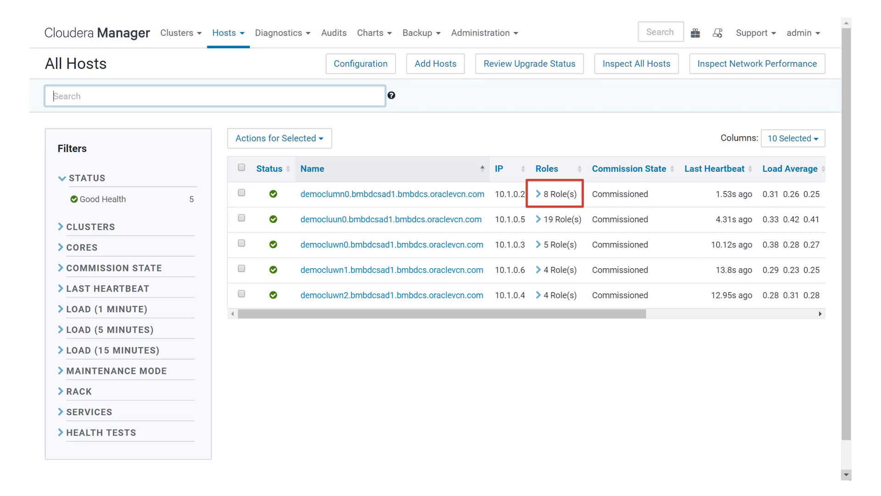
- Expand the first host's 8 roles, then show the Hosts > Roles table grouped by host
{"action": "left_click", "coordinate": [554, 194]}
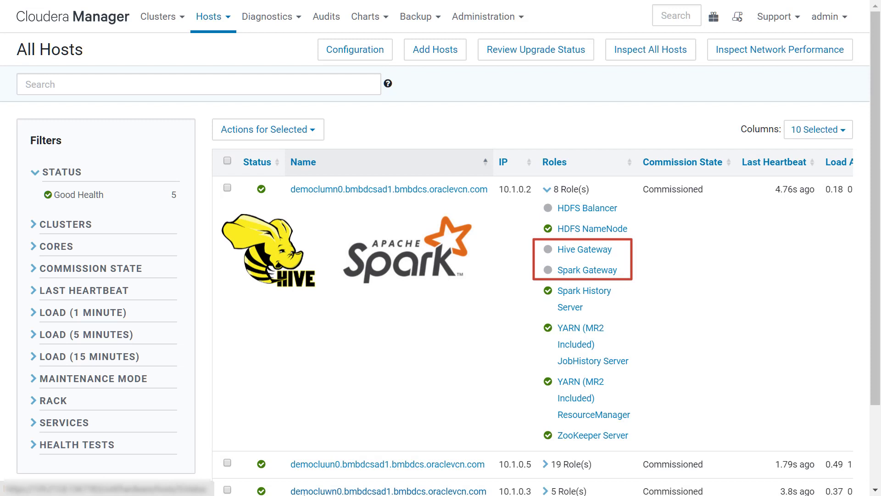
{"action": "left_click", "coordinate": [210, 17]}
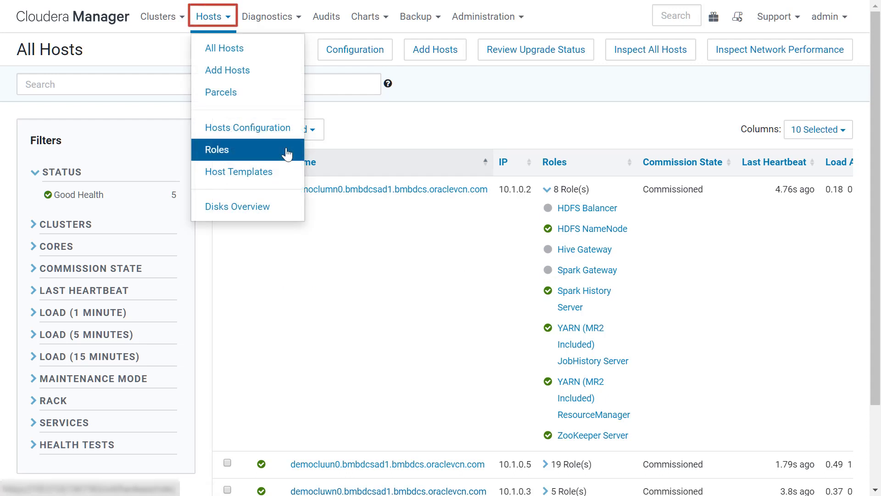
{"action": "left_click", "coordinate": [217, 150]}
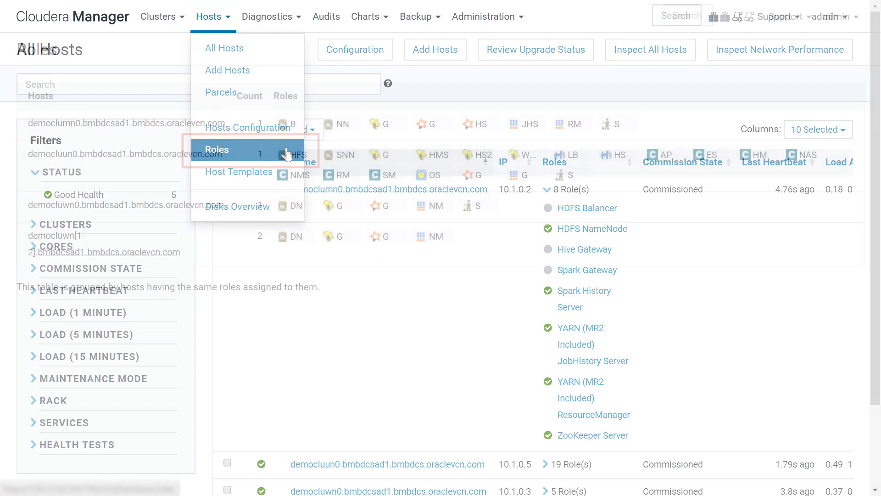
{"action": "left_click", "coordinate": [217, 150]}
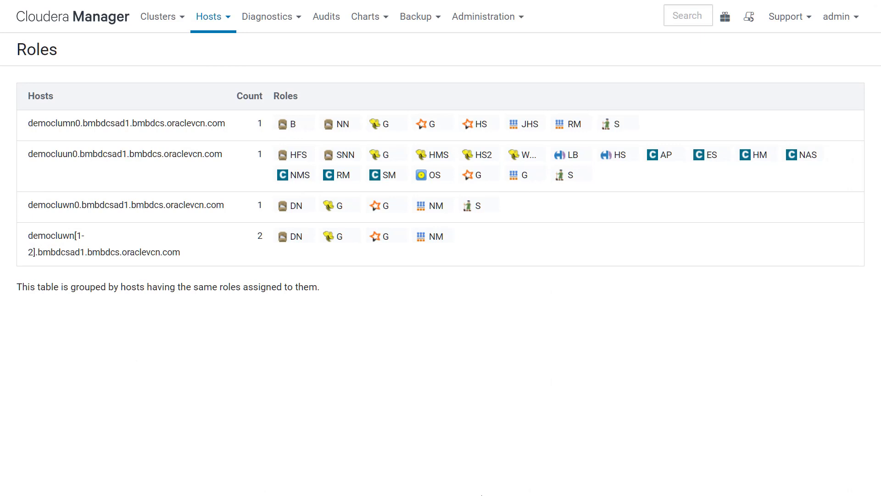